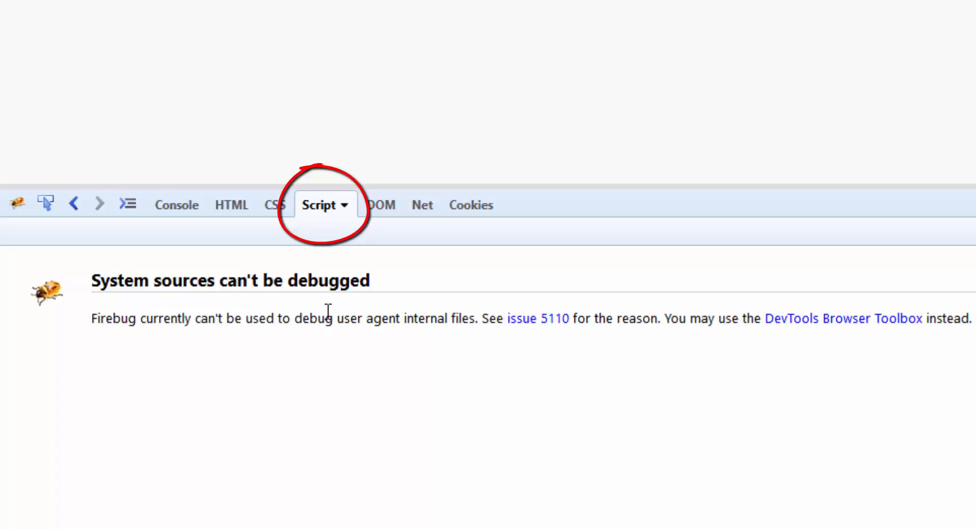
{"action": "mouse_move", "coordinate": [344, 215]}
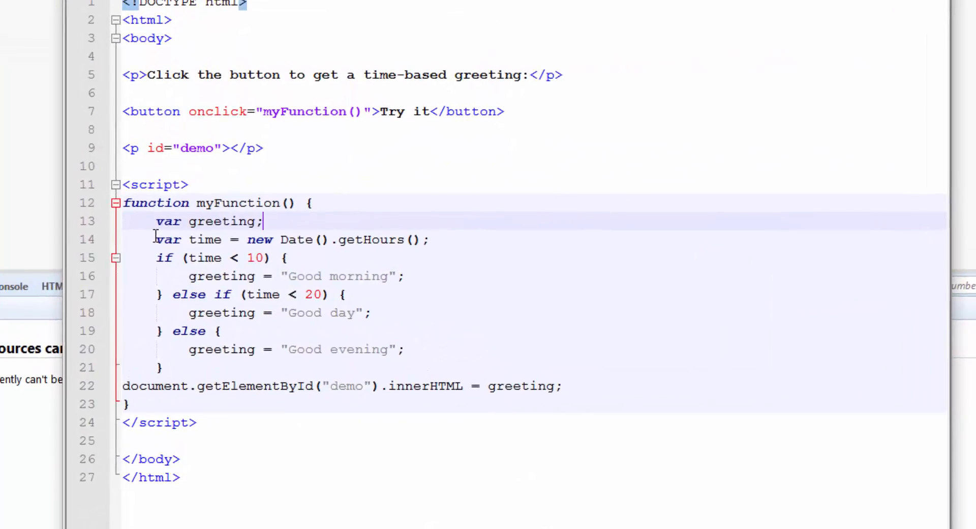
{"action": "mouse_move", "coordinate": [154, 236]}
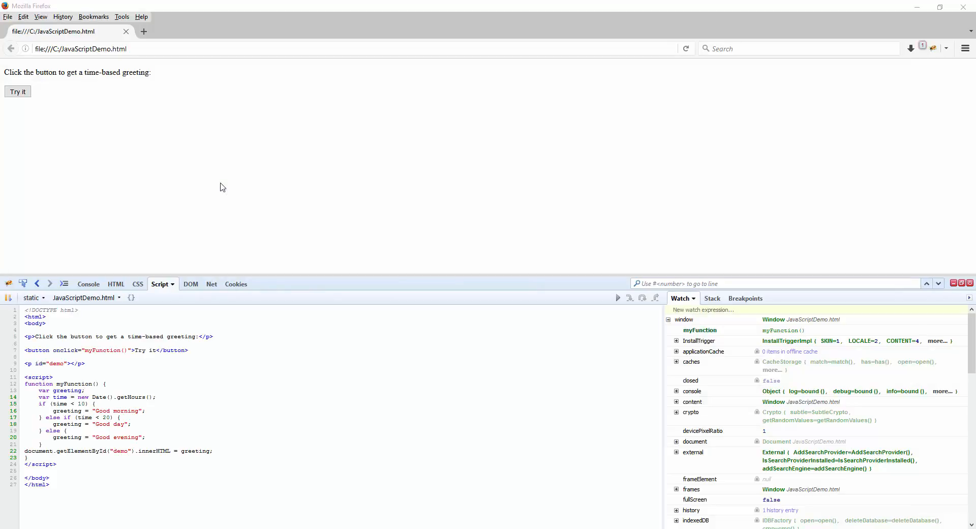
{"action": "mouse_move", "coordinate": [45, 110]}
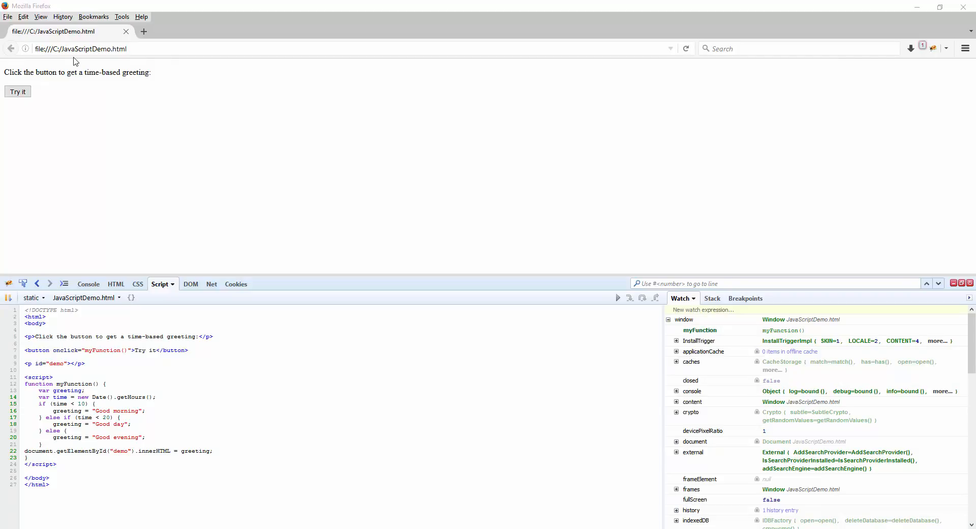
{"action": "mouse_move", "coordinate": [30, 102]}
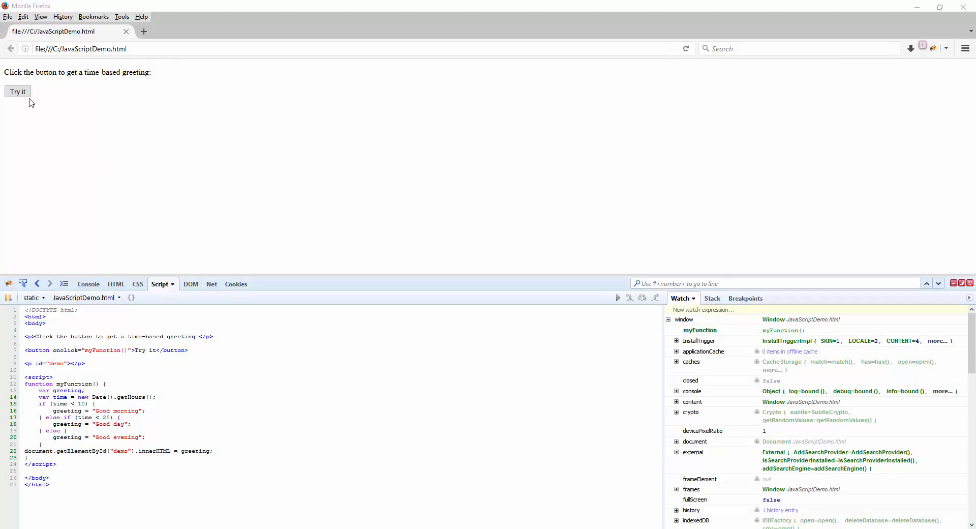
{"action": "left_click", "coordinate": [17, 91]}
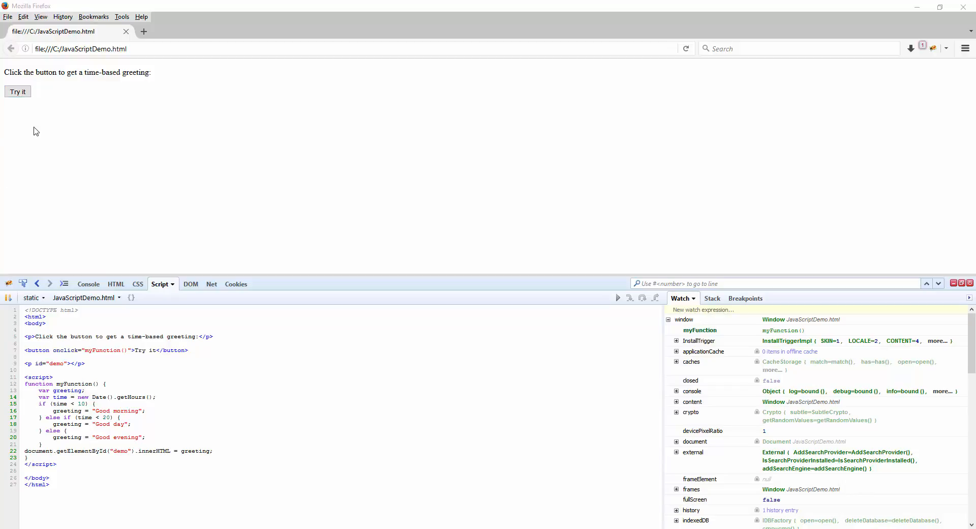
{"action": "left_click", "coordinate": [17, 92]}
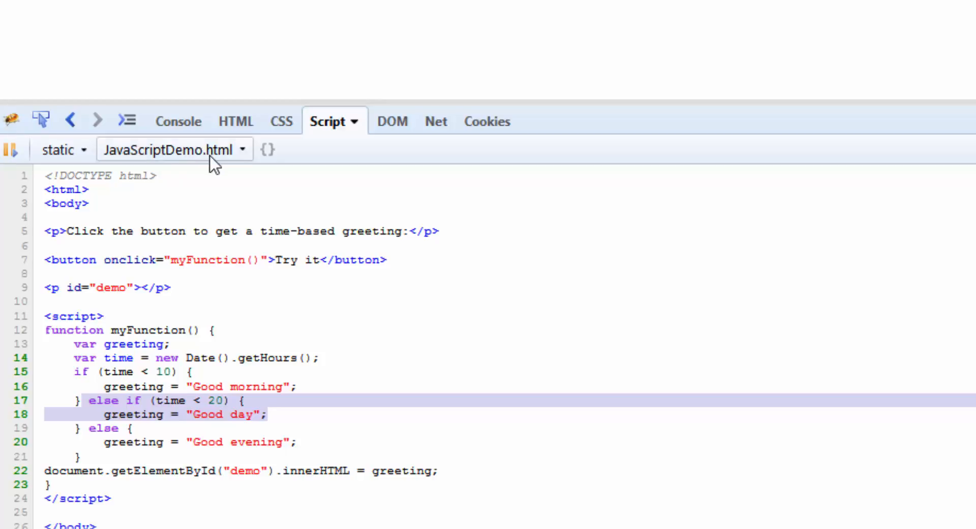
{"action": "mouse_move", "coordinate": [243, 156]}
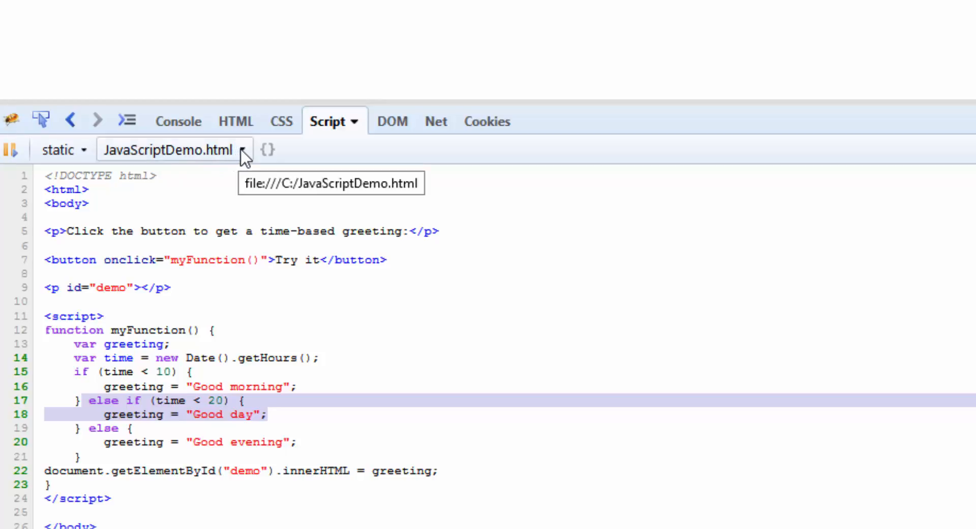
{"action": "mouse_move", "coordinate": [89, 155]}
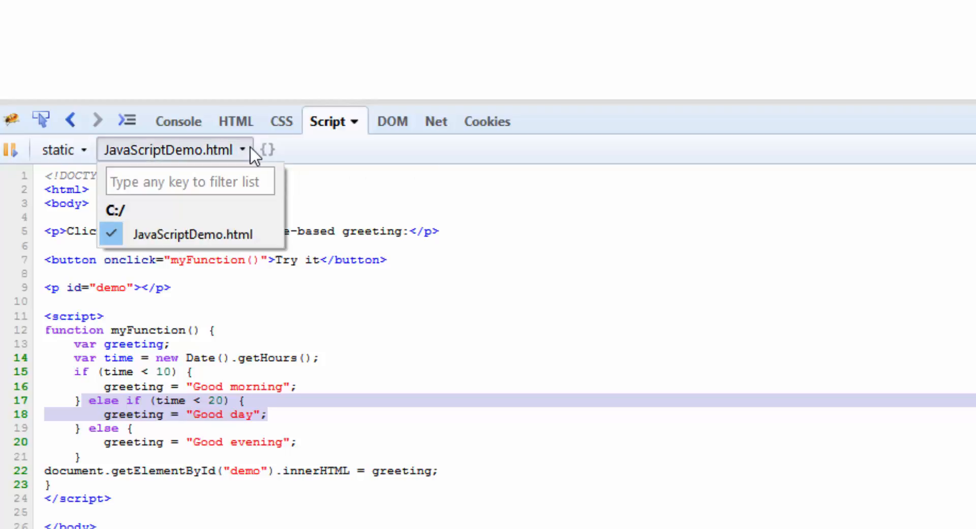
- Pick the JavaScriptDemo.html script and break on line 15, the time < 10 check
{"action": "left_click", "coordinate": [60, 150]}
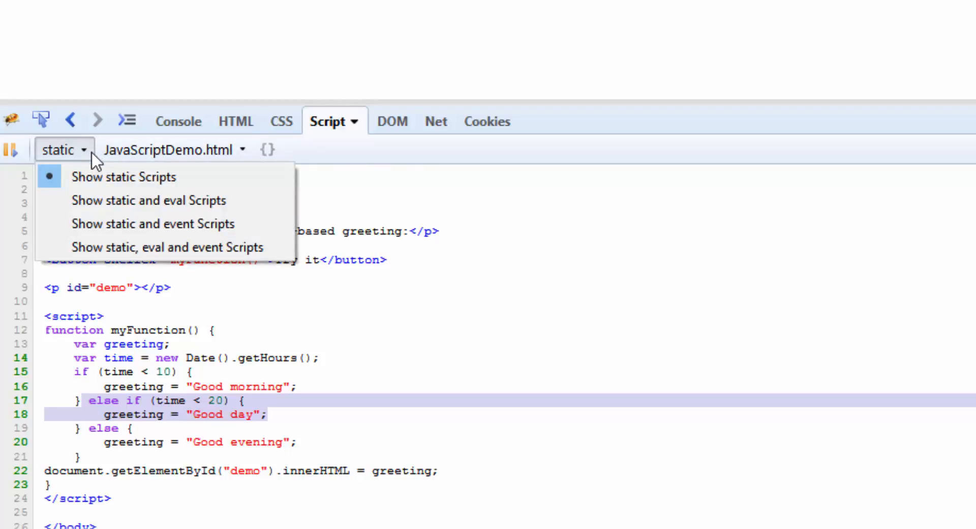
{"action": "left_click", "coordinate": [173, 149]}
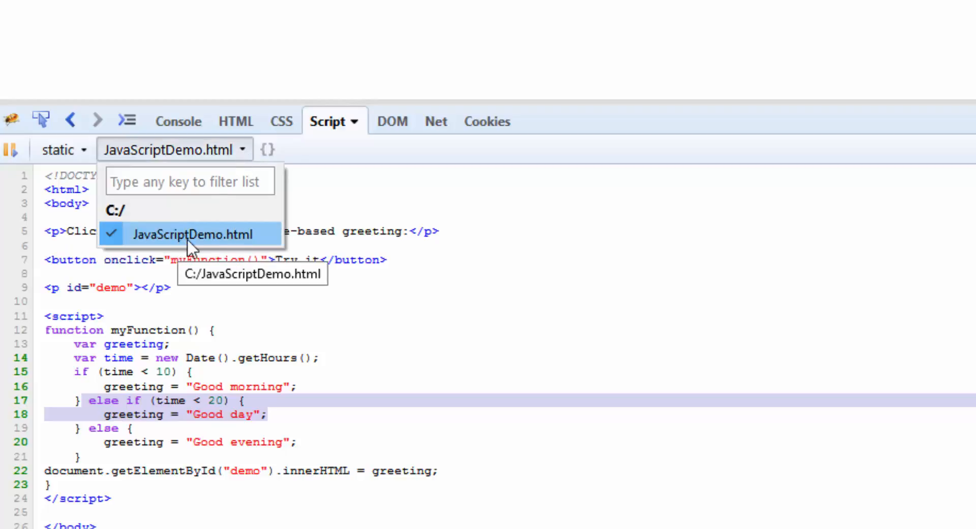
{"action": "left_click", "coordinate": [194, 234]}
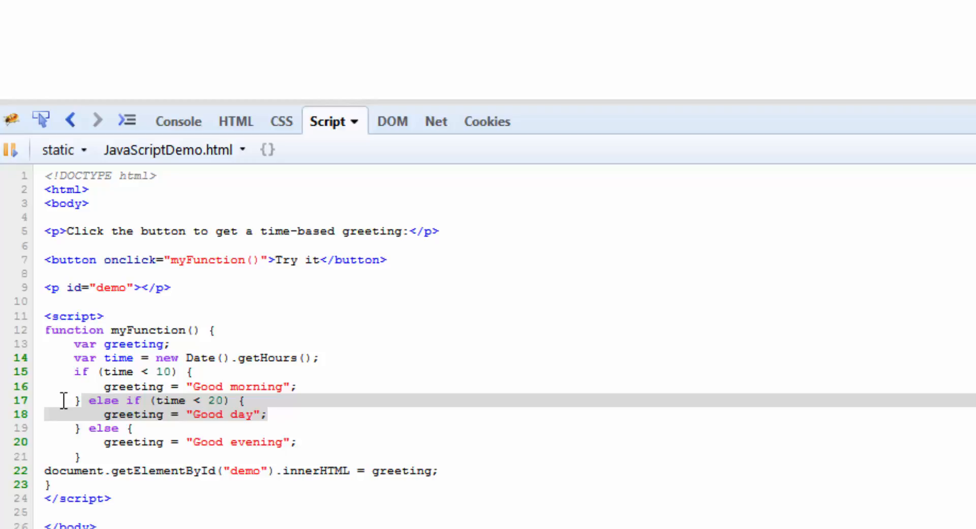
{"action": "mouse_move", "coordinate": [51, 372]}
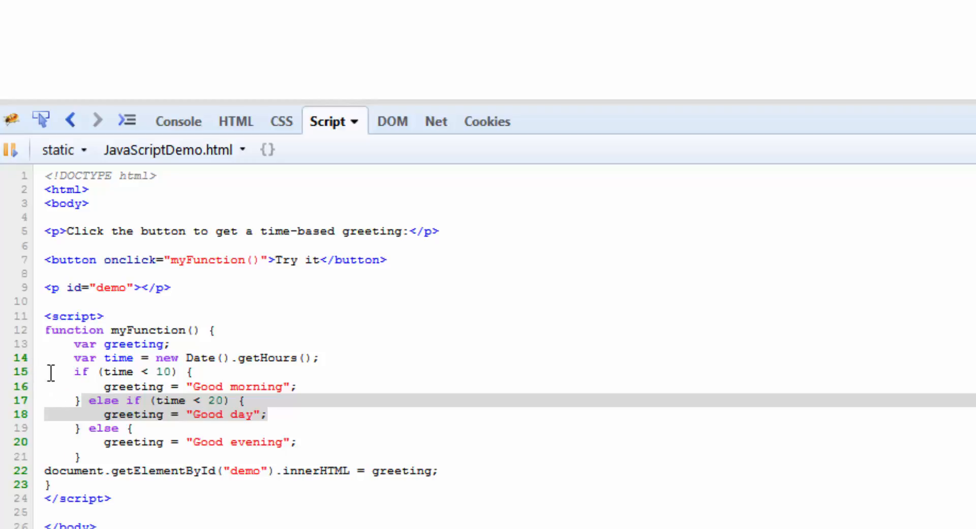
{"action": "left_click", "coordinate": [10, 371]}
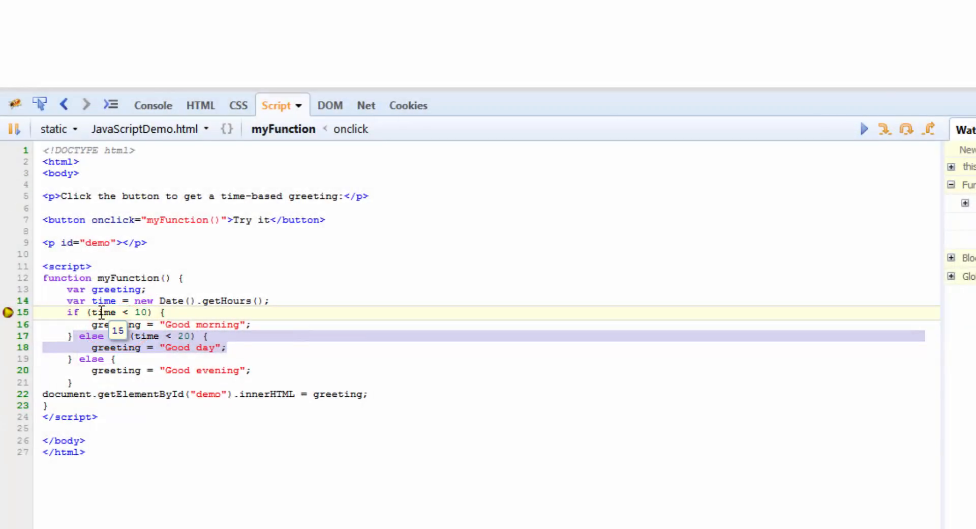
{"action": "mouse_move", "coordinate": [884, 129]}
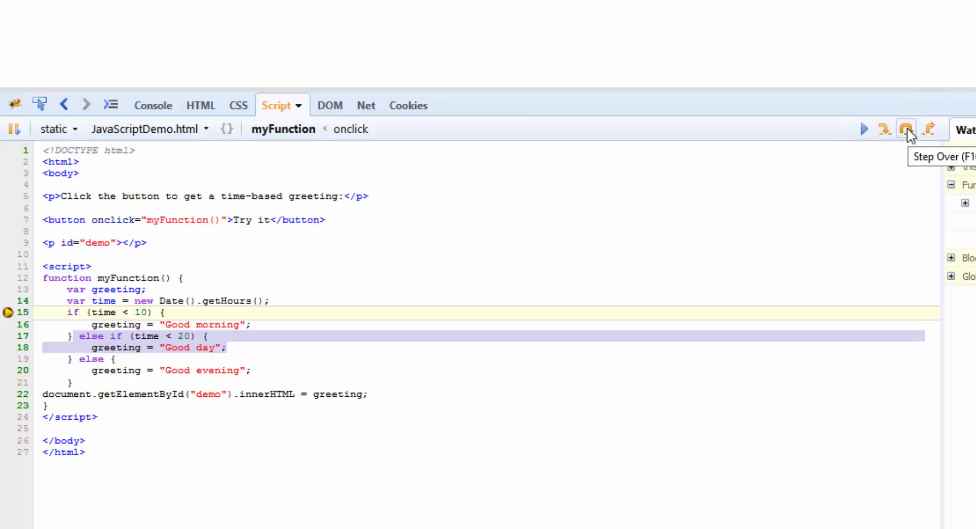
- Step over the paused line 15 to reach the Good day line
{"action": "left_click", "coordinate": [907, 129]}
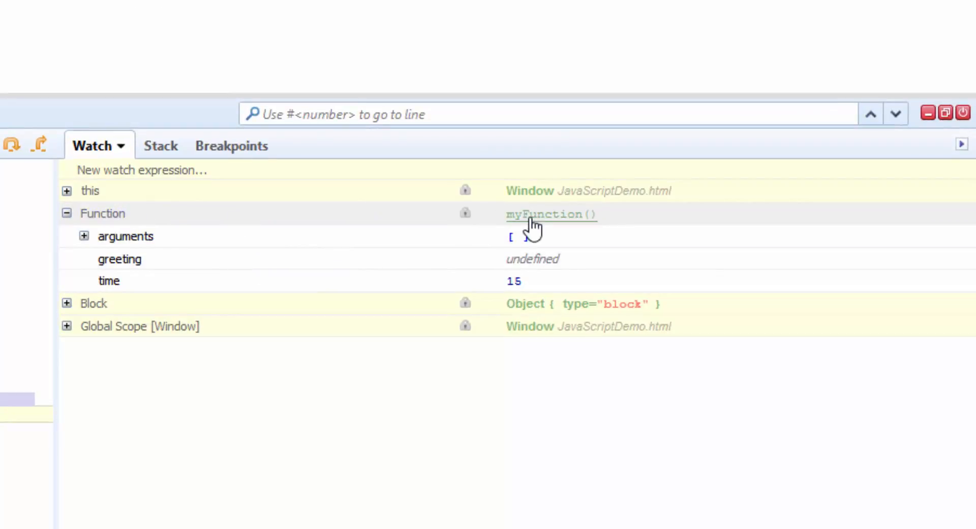
{"action": "mouse_move", "coordinate": [119, 289]}
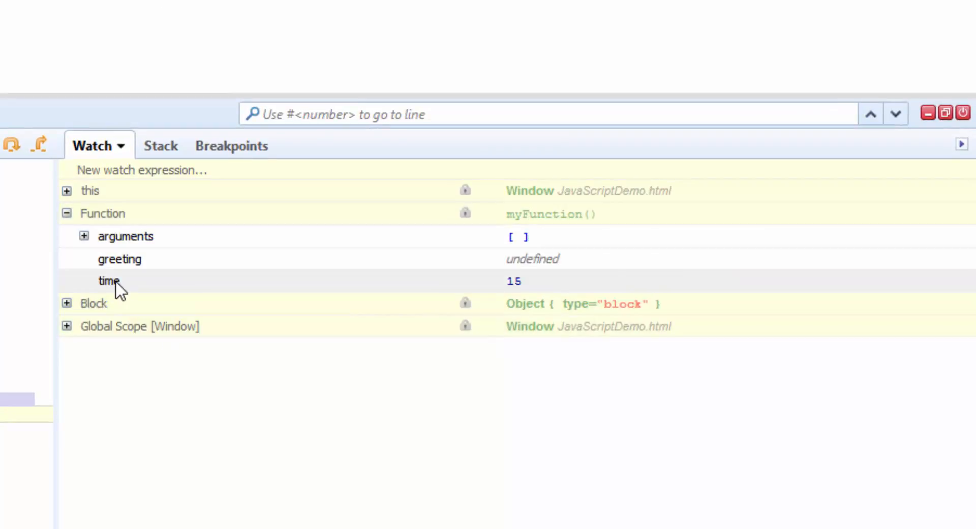
{"action": "mouse_move", "coordinate": [538, 293]}
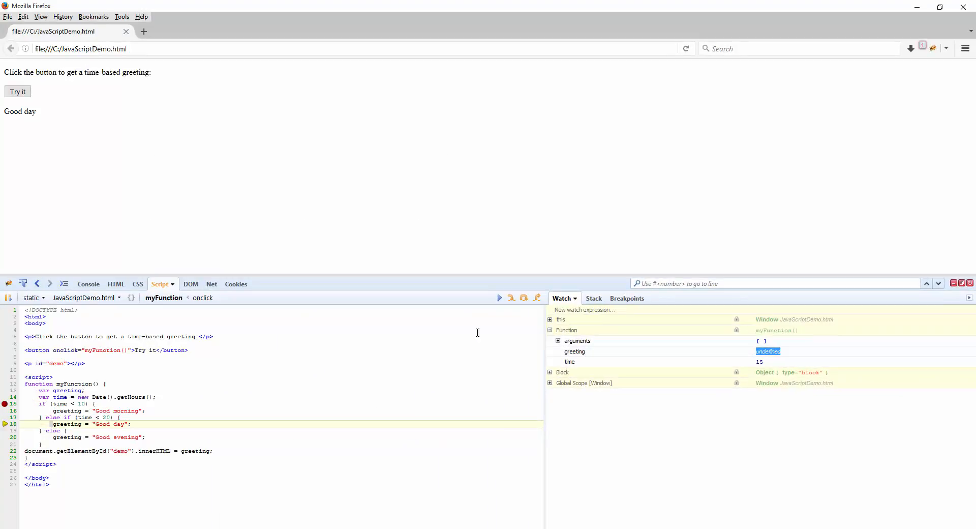
{"action": "mouse_move", "coordinate": [524, 298]}
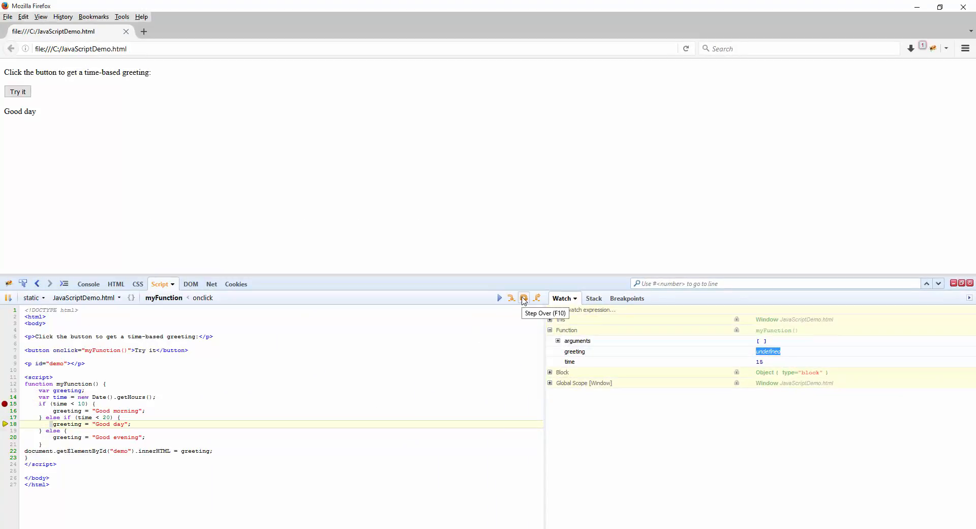
- Step past the Good day assignment so greeting holds "Good day"
{"action": "left_click", "coordinate": [523, 298]}
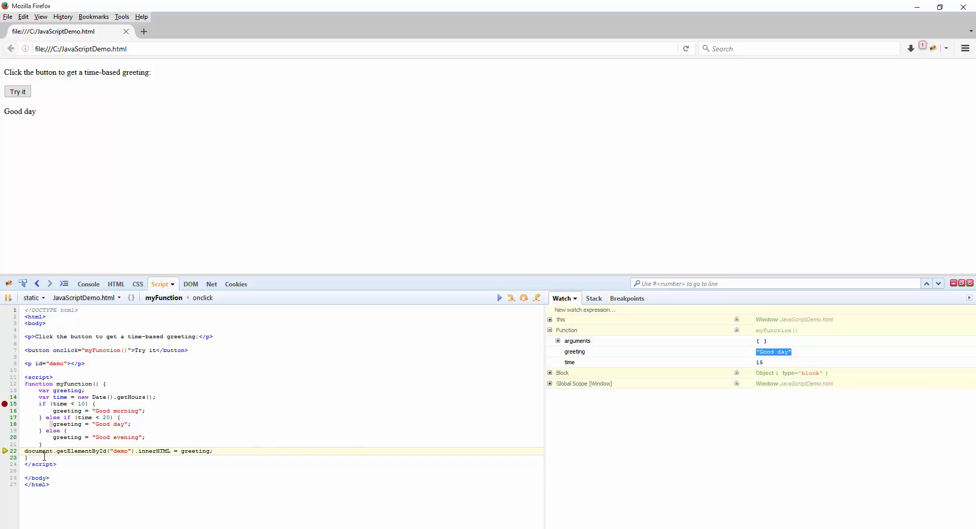
{"action": "mouse_move", "coordinate": [161, 165]}
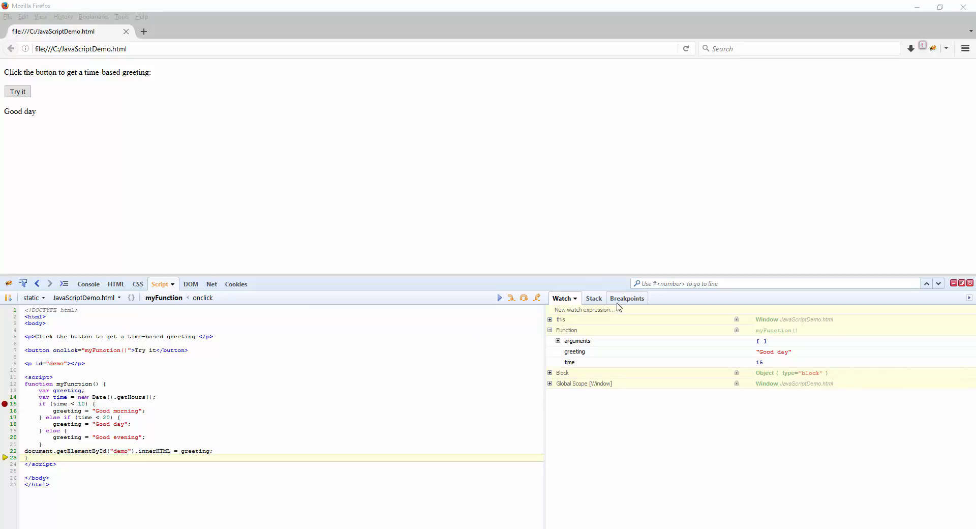
- Show the Breakpoints list and add a line-17 breakpoint beside line 15
{"action": "left_click", "coordinate": [627, 298]}
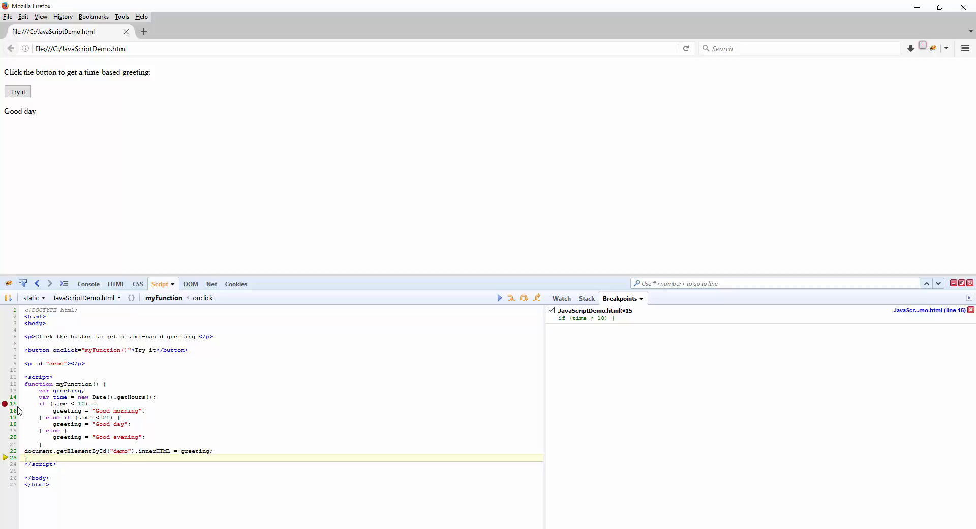
{"action": "mouse_move", "coordinate": [5, 428]}
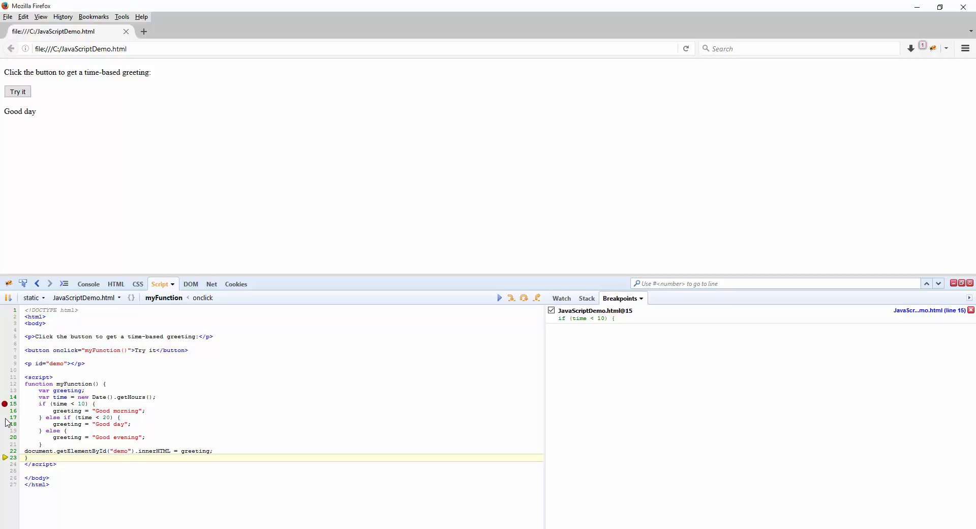
{"action": "left_click", "coordinate": [5, 418]}
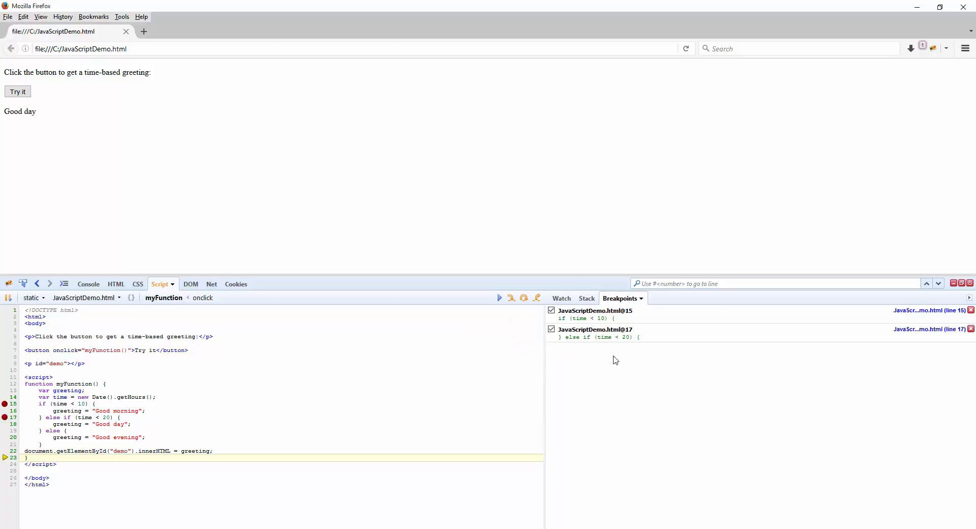
{"action": "left_click", "coordinate": [560, 298]}
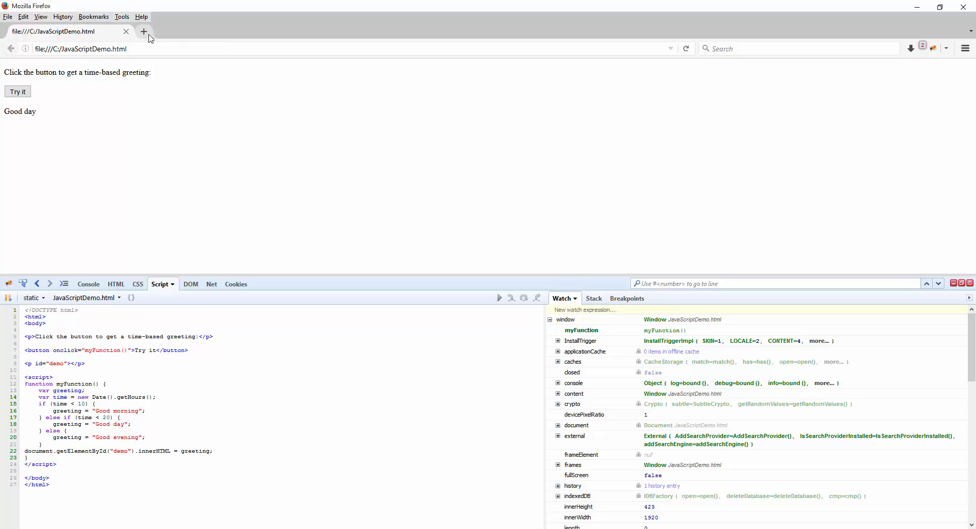
- Load microsoft.com in a new tab and view its dynamicsites.js source
{"action": "left_click", "coordinate": [144, 31]}
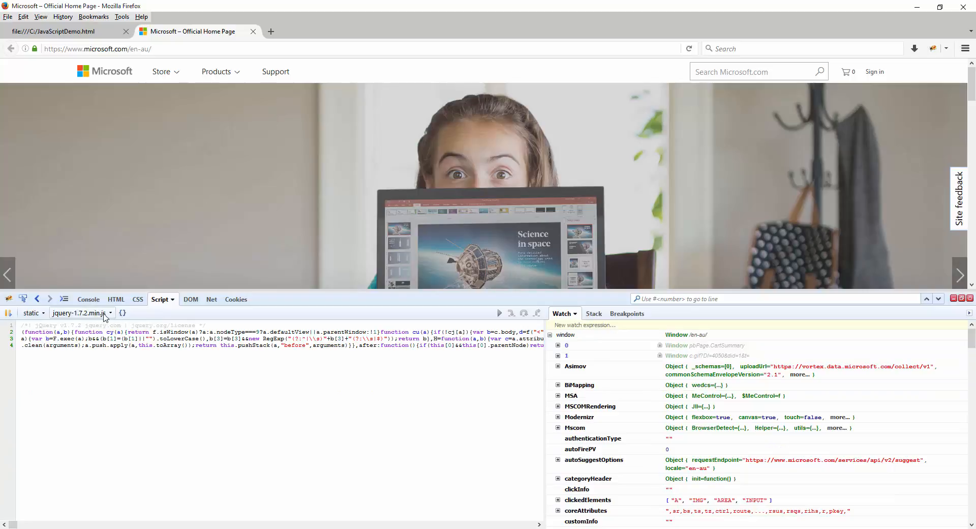
{"action": "left_click", "coordinate": [79, 312]}
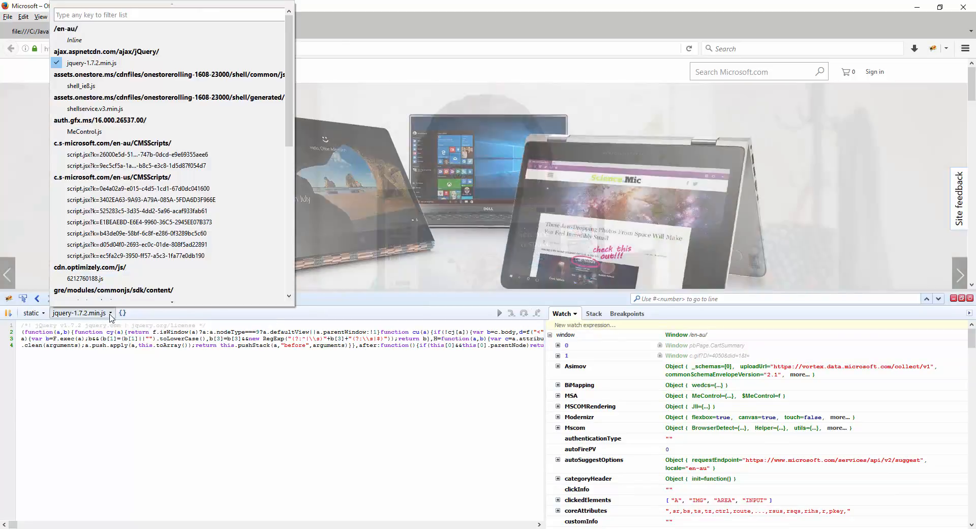
{"action": "left_click", "coordinate": [91, 291]}
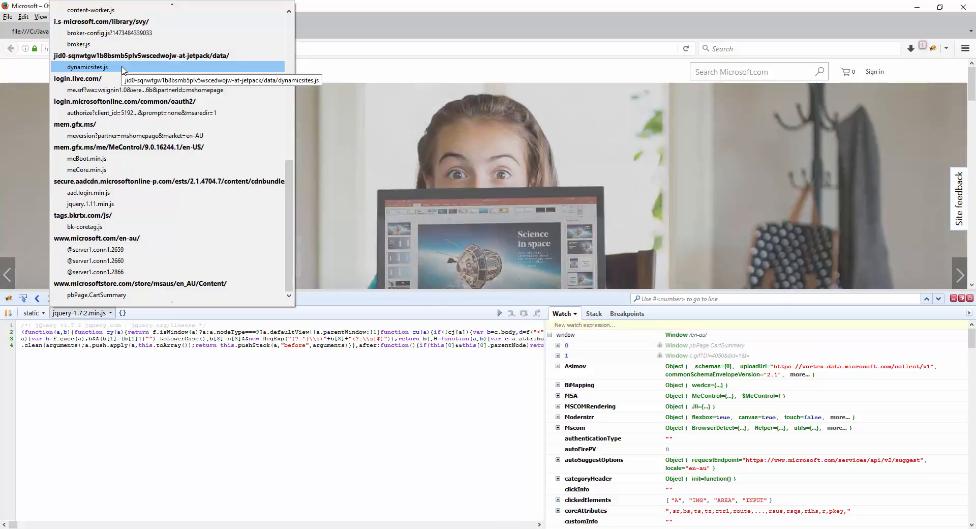
{"action": "left_click", "coordinate": [87, 67]}
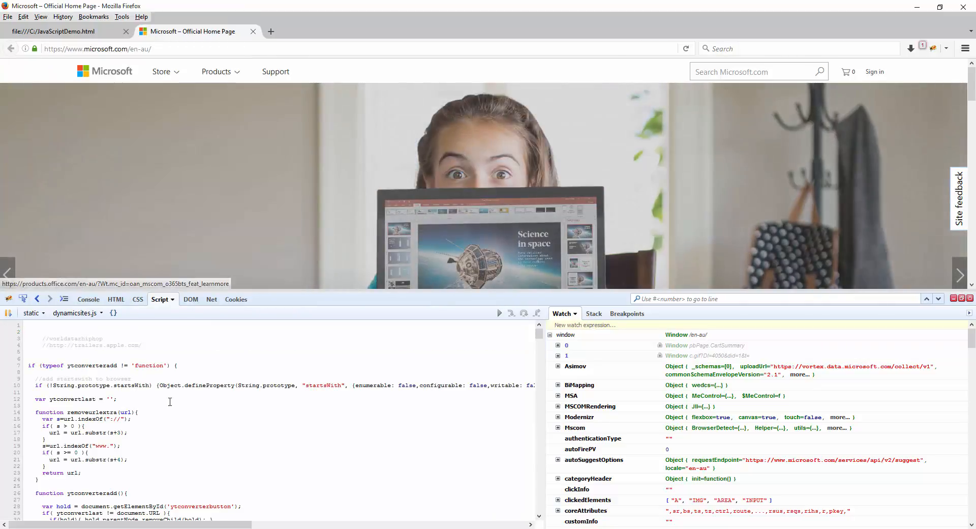
{"action": "scroll", "scroll_direction": "down", "scroll_amount": 3}
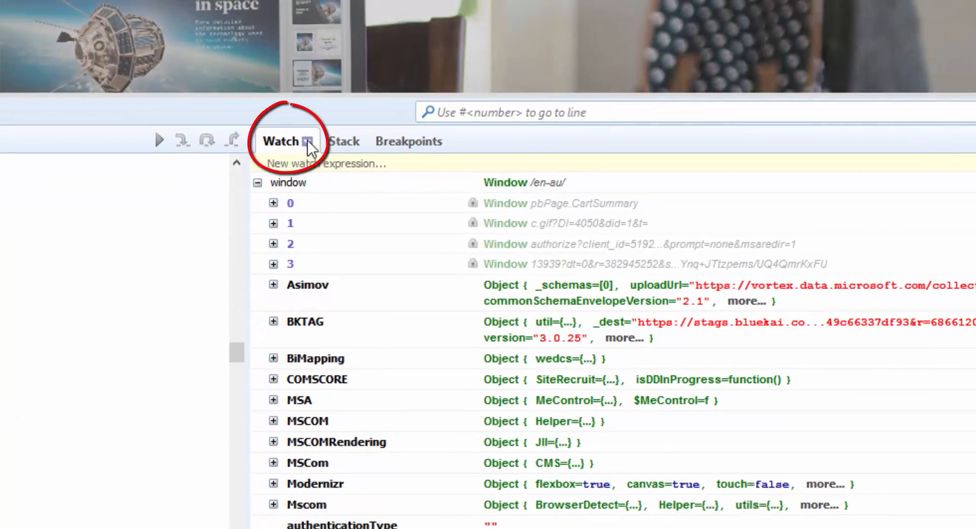
{"action": "mouse_move", "coordinate": [286, 141]}
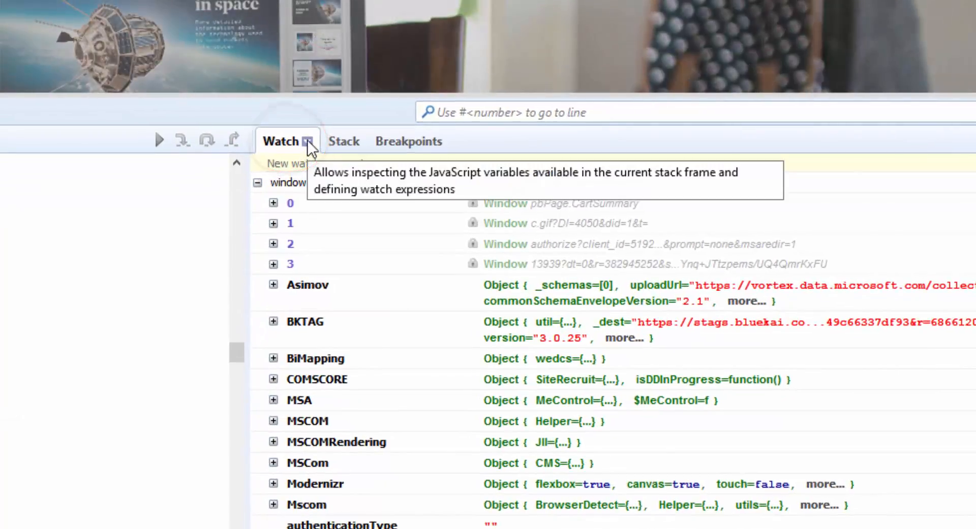
{"action": "left_click", "coordinate": [308, 141]}
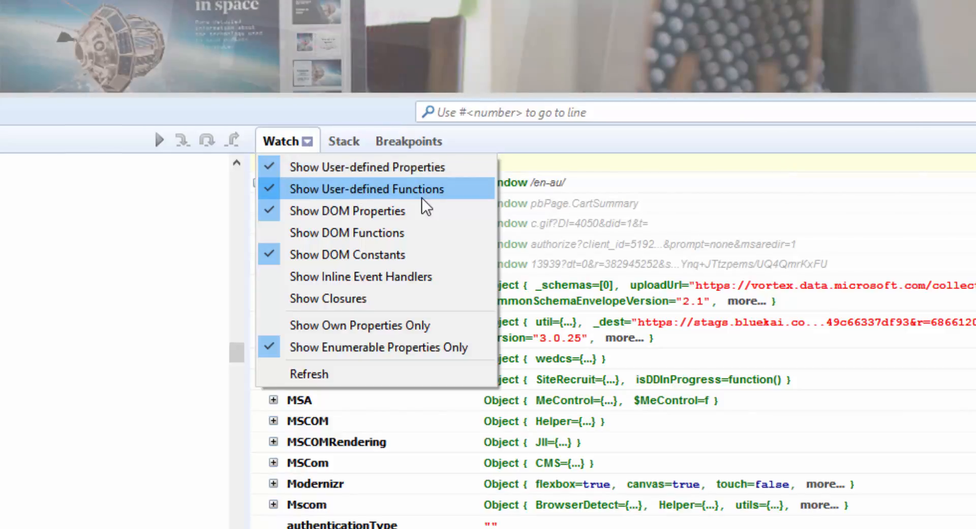
{"action": "mouse_move", "coordinate": [347, 210]}
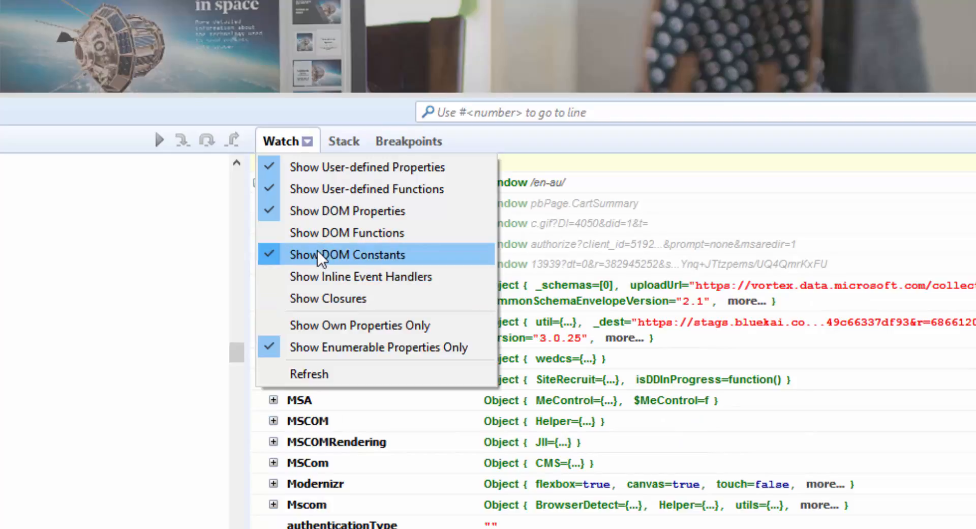
{"action": "mouse_move", "coordinate": [366, 189]}
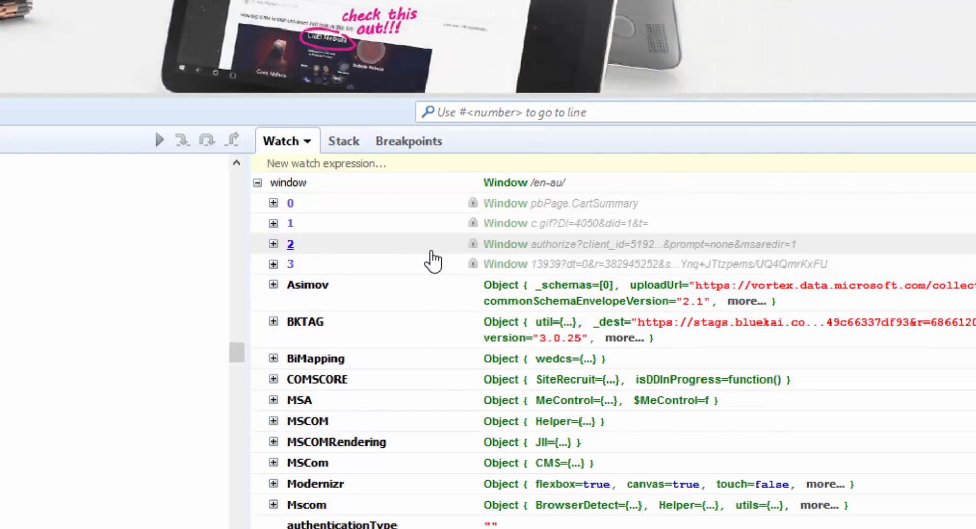
{"action": "mouse_move", "coordinate": [404, 379]}
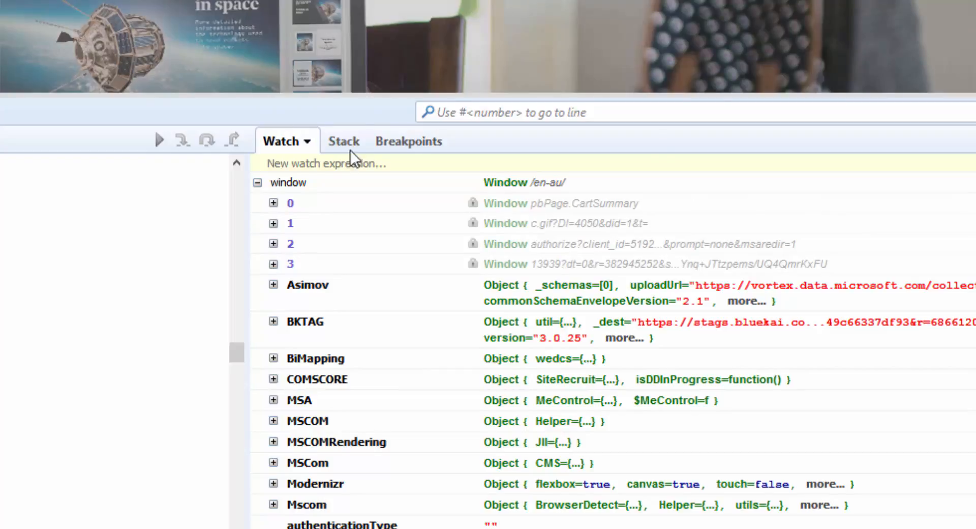
- Check the empty Stack pane, then the Breakpoints pane reporting no breakpoints
{"action": "left_click", "coordinate": [343, 141]}
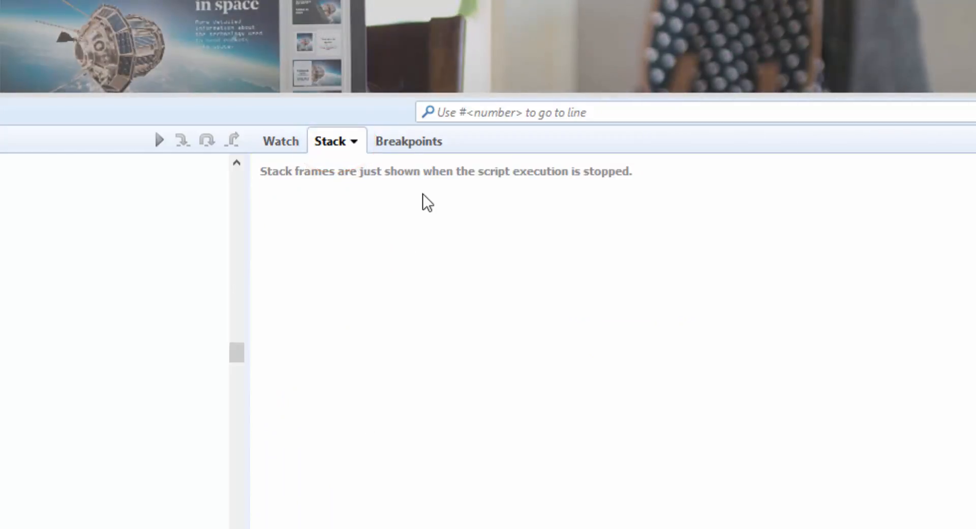
{"action": "left_click", "coordinate": [408, 141]}
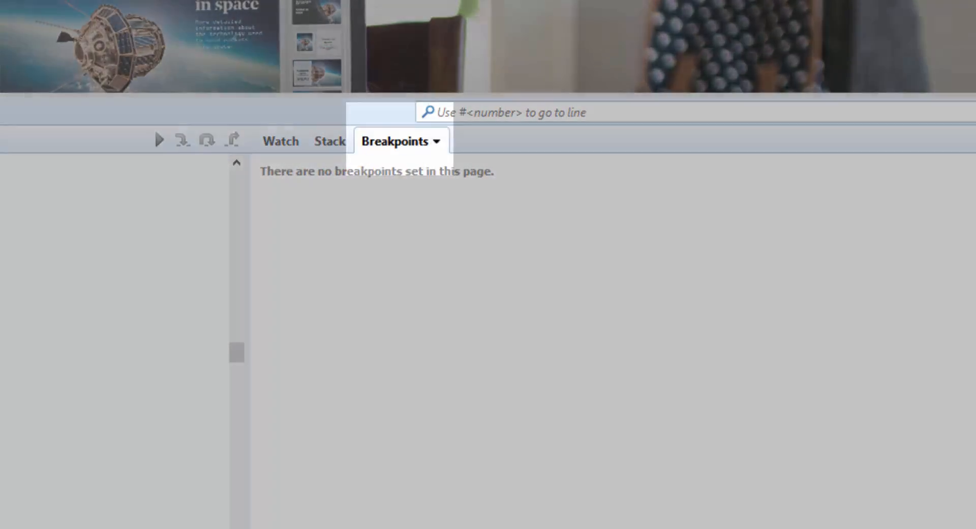